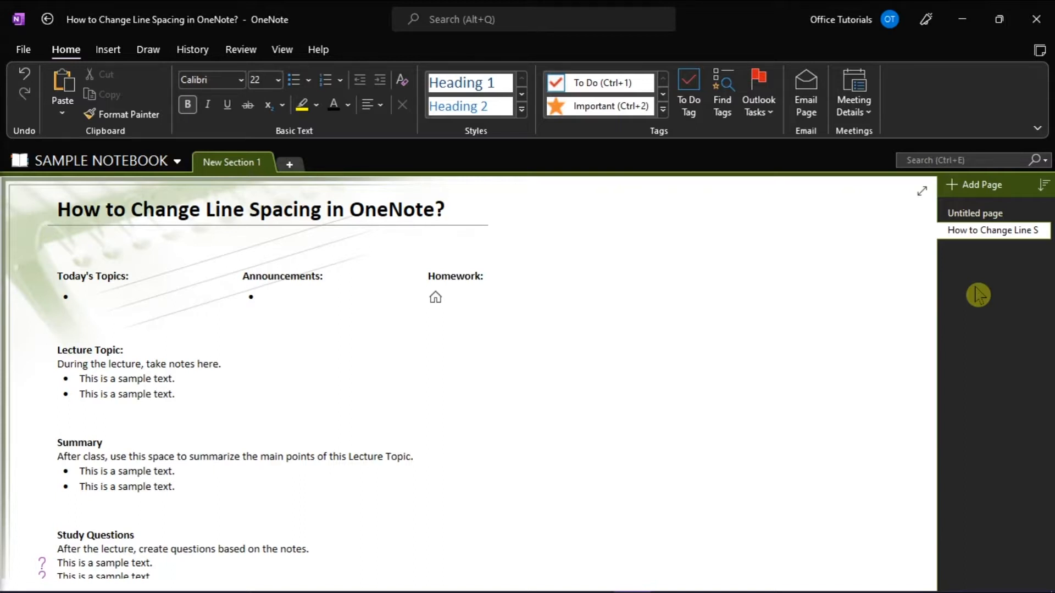
# - Select the Lecture Topic paragraphs and bring up the Paragraph Alignment dropdown on the Home tab
pyautogui.click(445, 210)
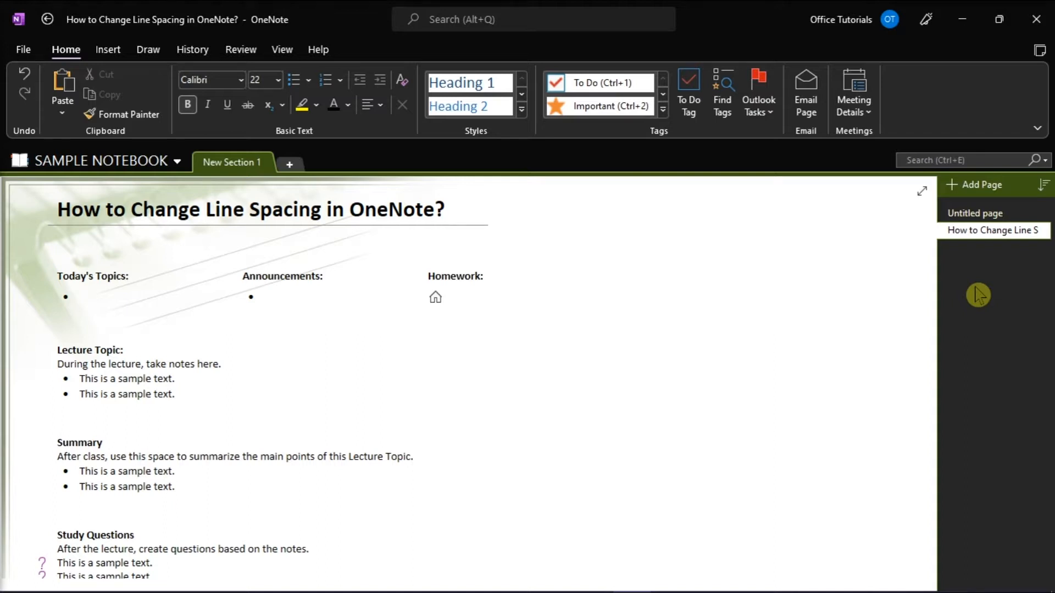
pyautogui.click(446, 208)
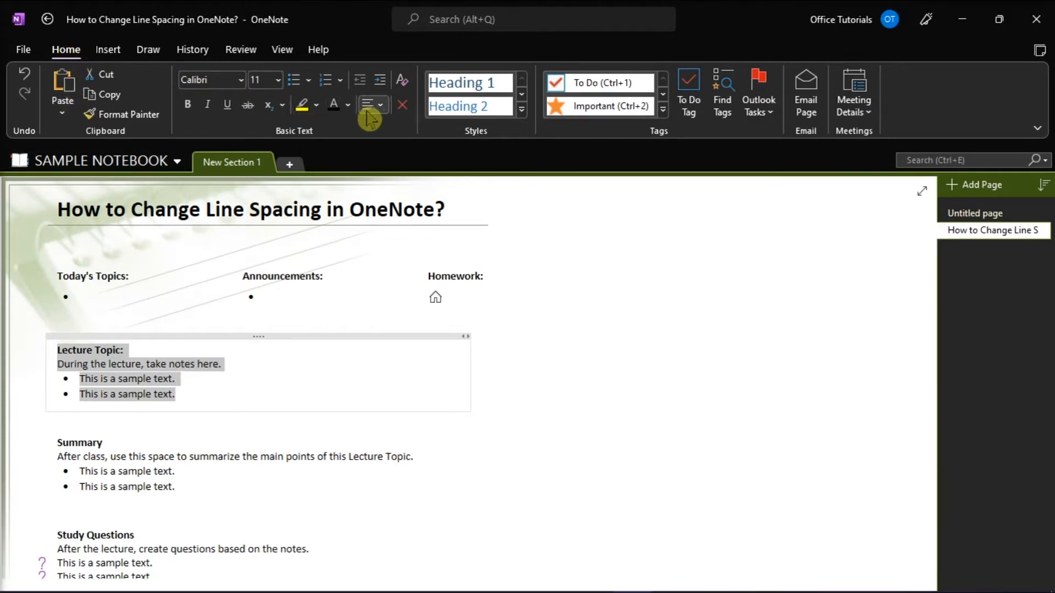
pyautogui.moveTo(368, 105)
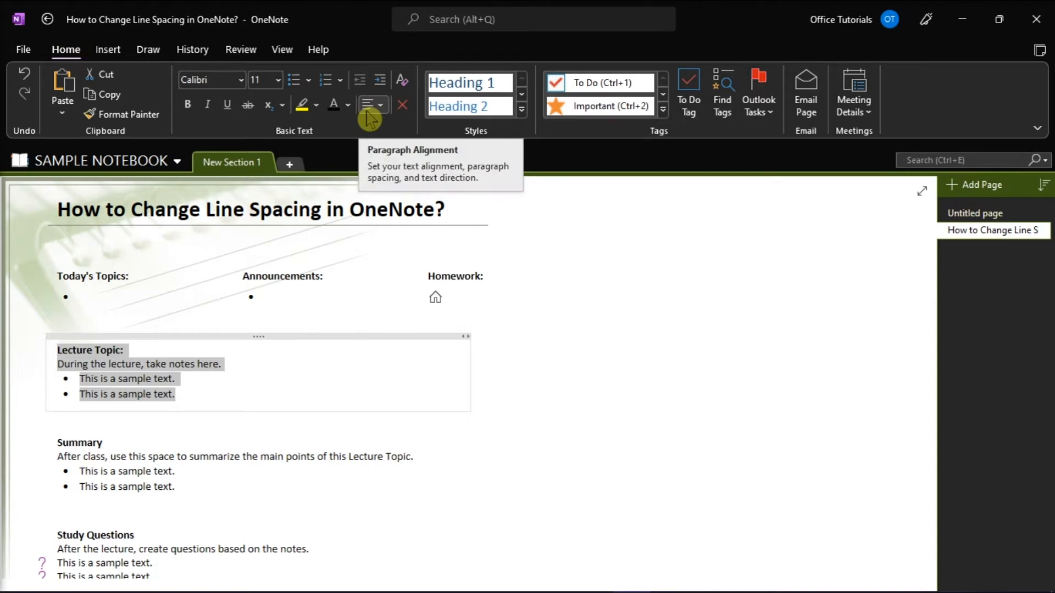
pyautogui.click(372, 105)
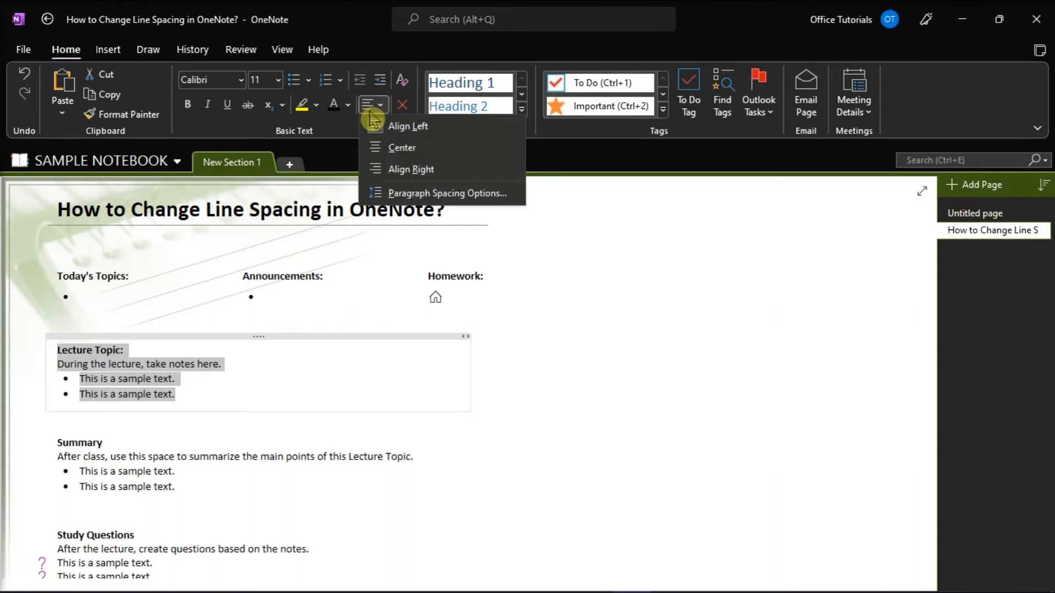
pyautogui.moveTo(439, 200)
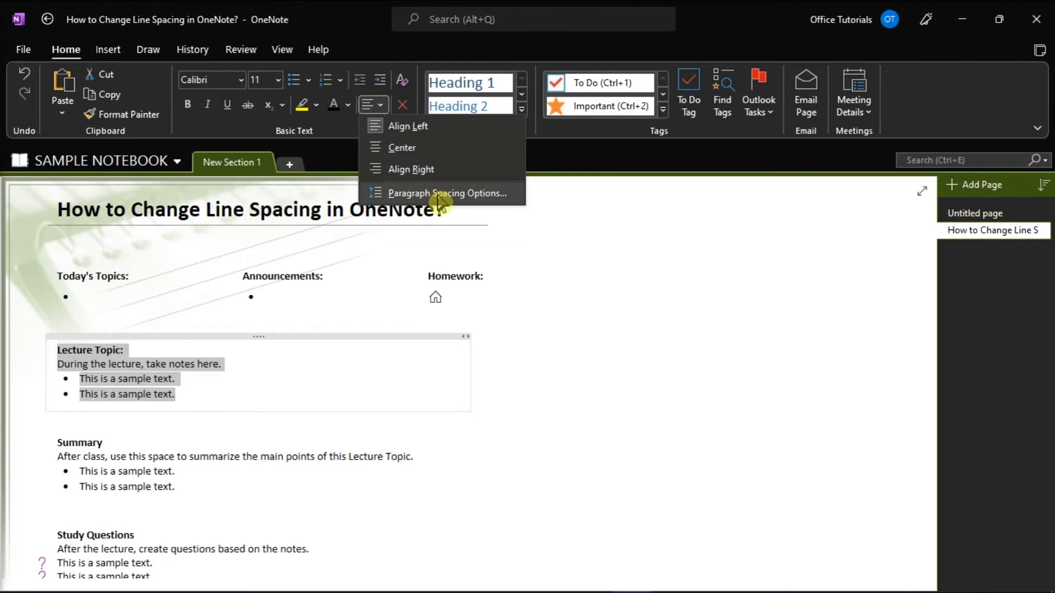
pyautogui.moveTo(449, 202)
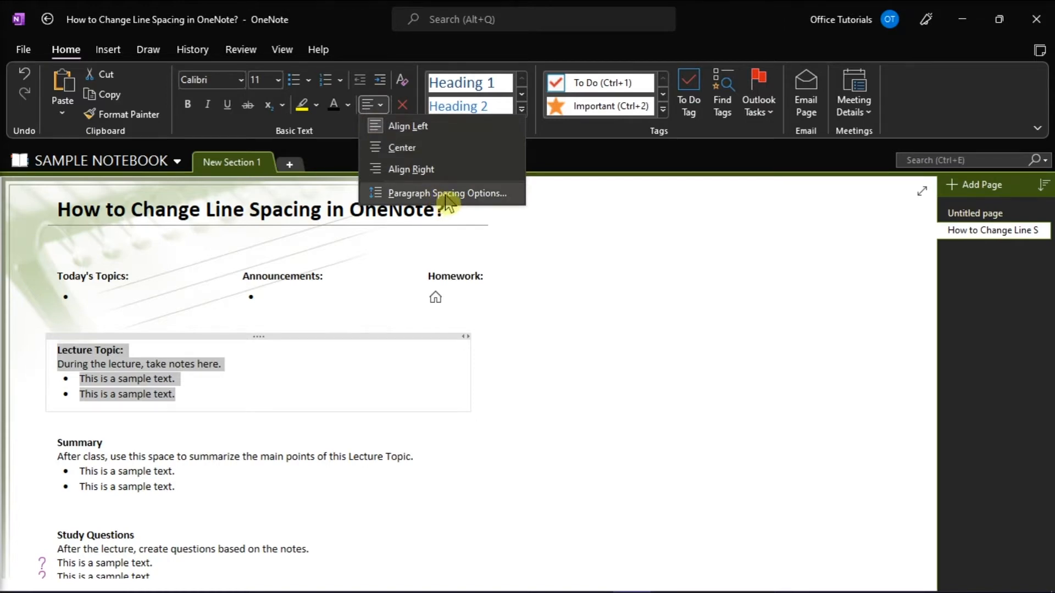
# - In Paragraph Spacing Options, enter 27 as the 'Line spacing at least' value for Lecture Topic
pyautogui.click(444, 192)
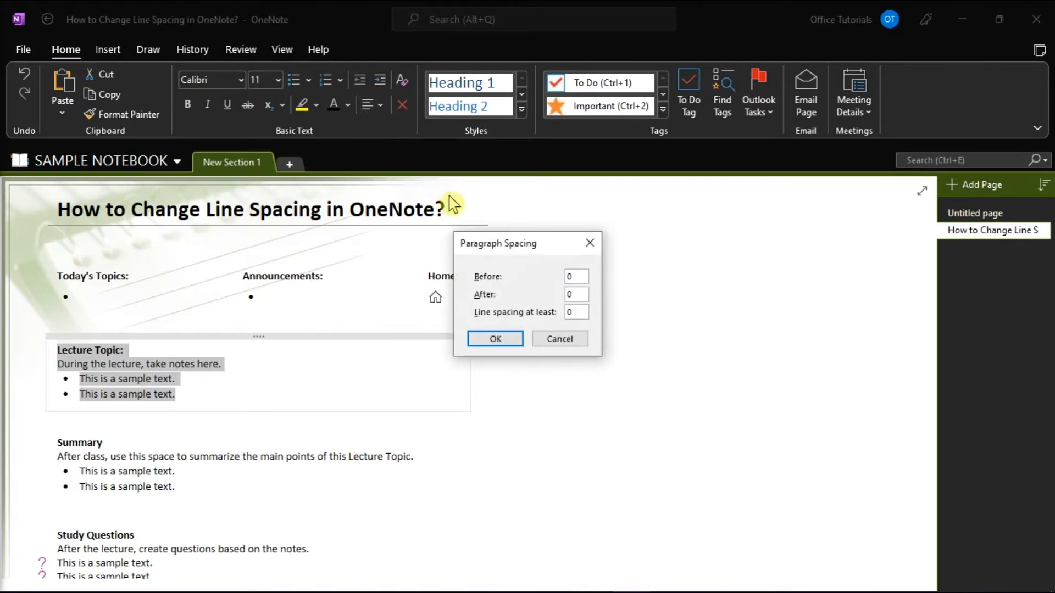
pyautogui.moveTo(609, 321)
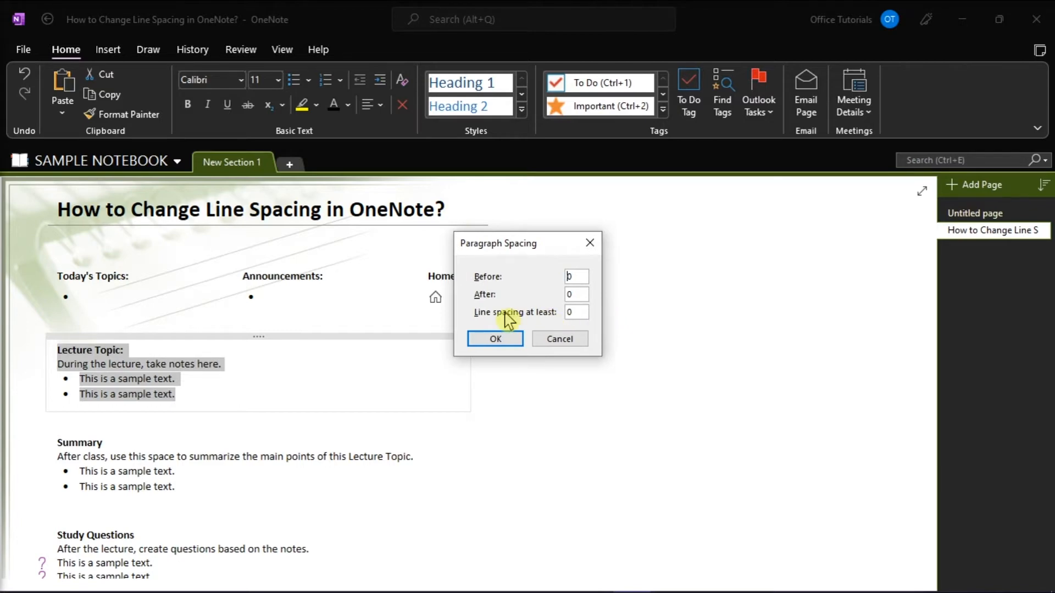
pyautogui.click(577, 312)
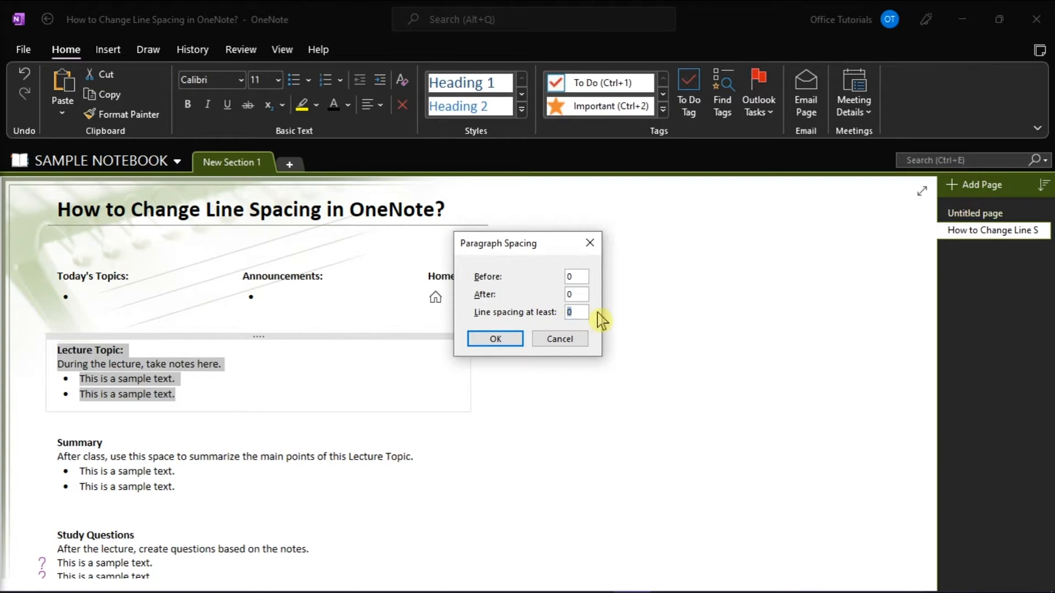
pyautogui.write('27')
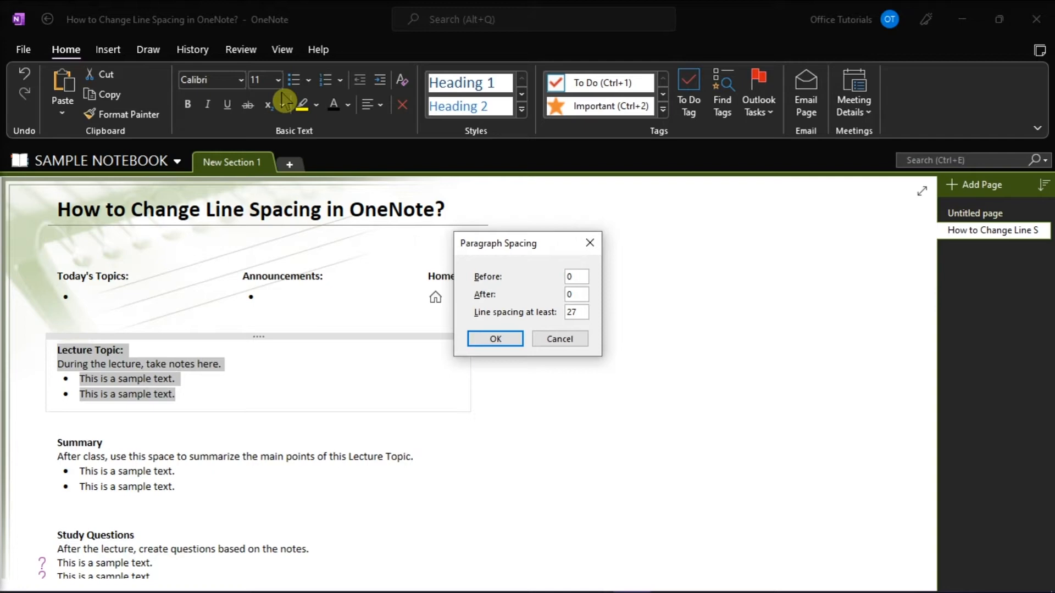
pyautogui.moveTo(498, 291)
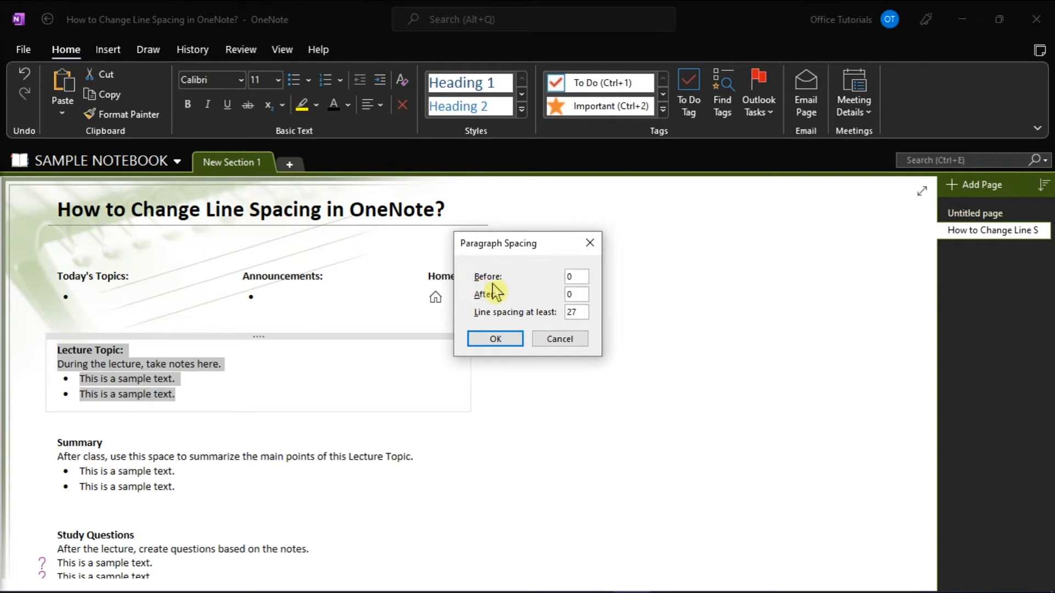
pyautogui.moveTo(501, 311)
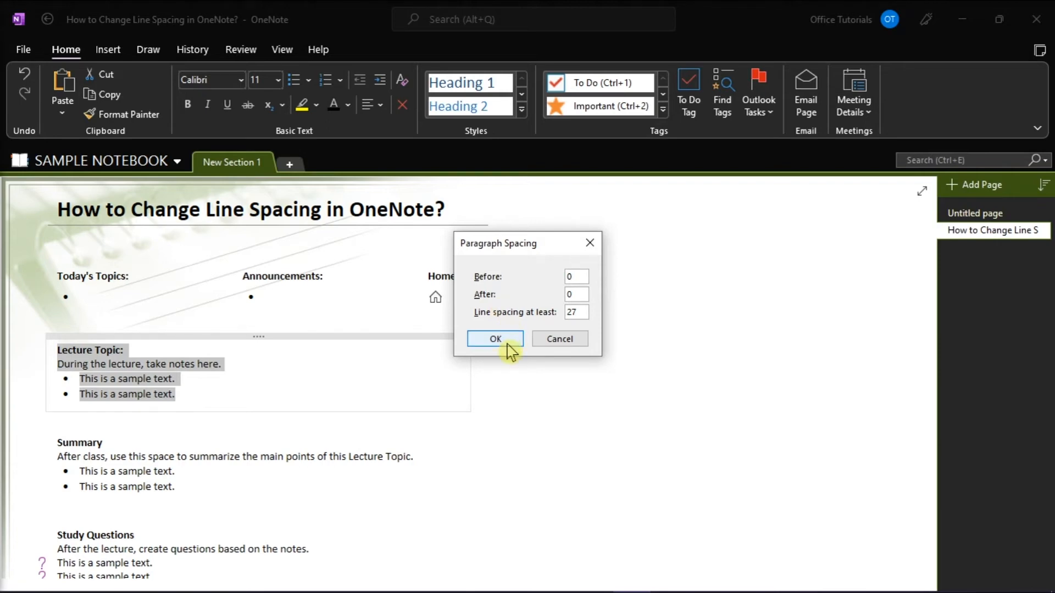
# - Confirm the 27-point minimum spacing for Lecture Topic and move down to the Summary section
pyautogui.click(495, 338)
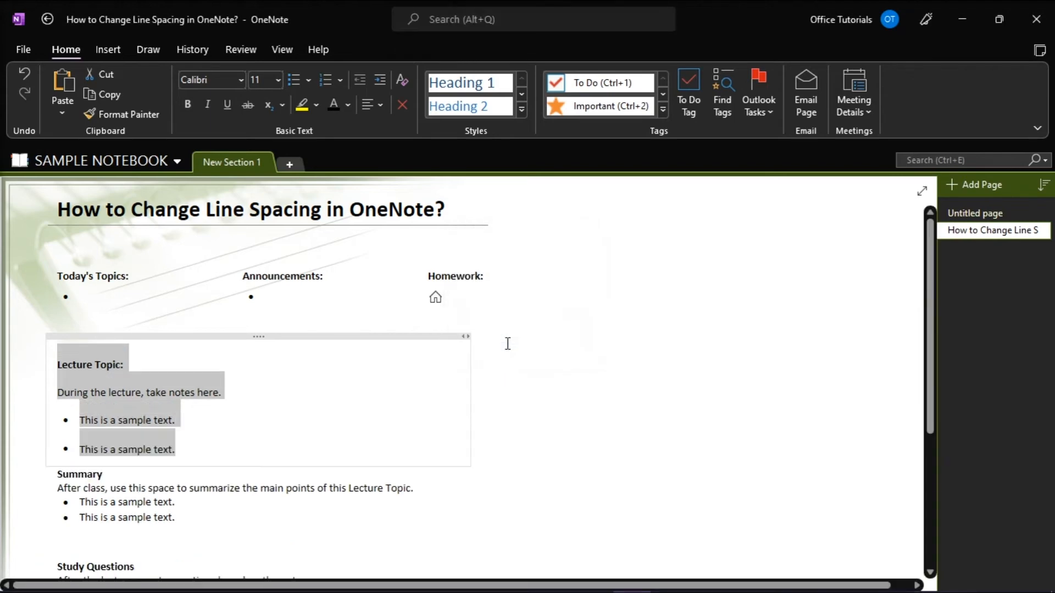
pyautogui.click(127, 365)
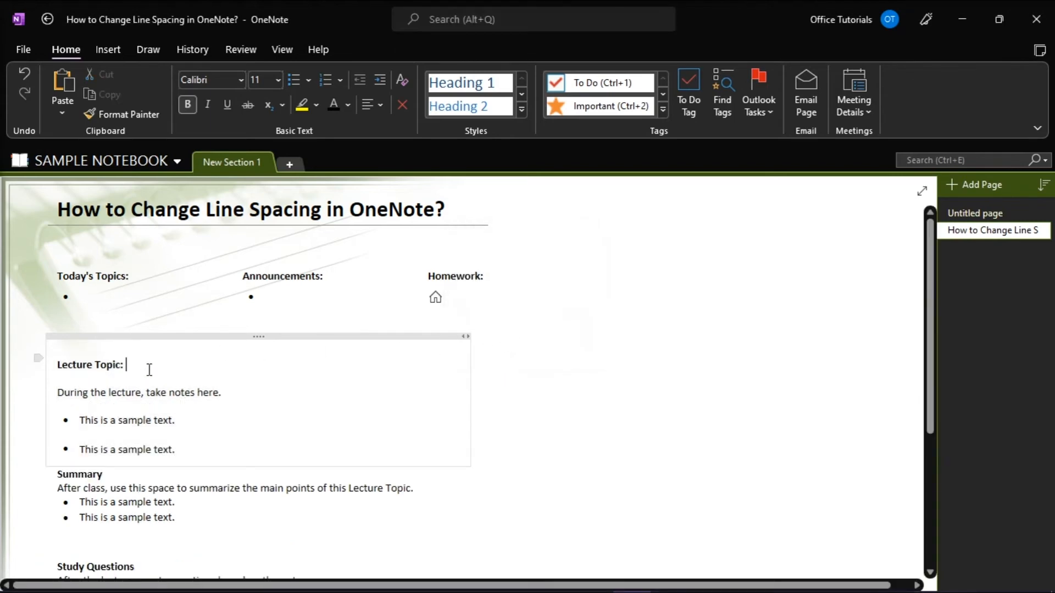
pyautogui.scroll(-3)
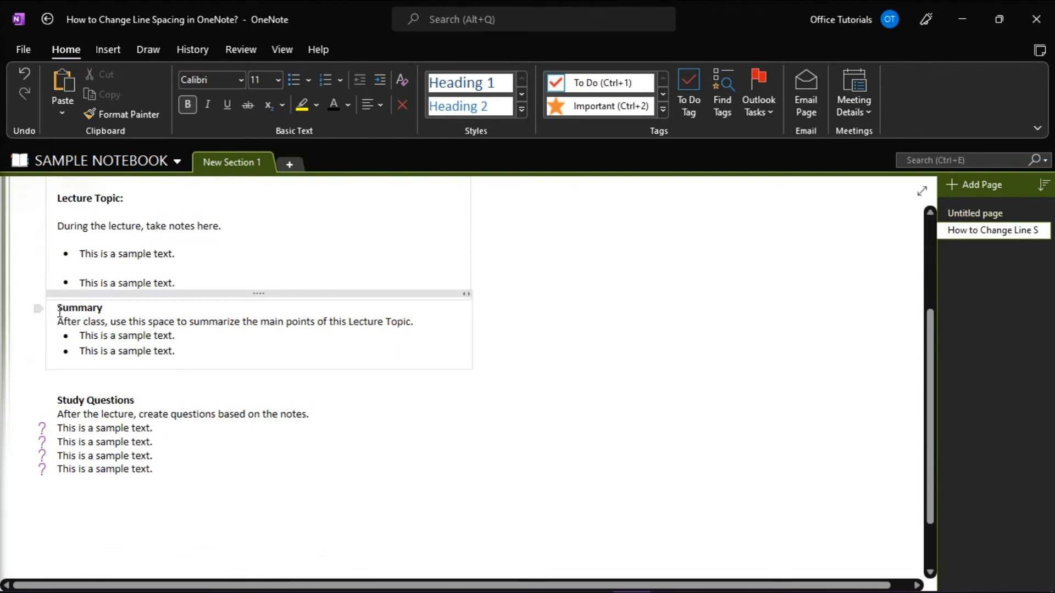
# - Apply 27-point minimum line spacing to Summary and enter 27 for Study Questions
pyautogui.click(380, 105)
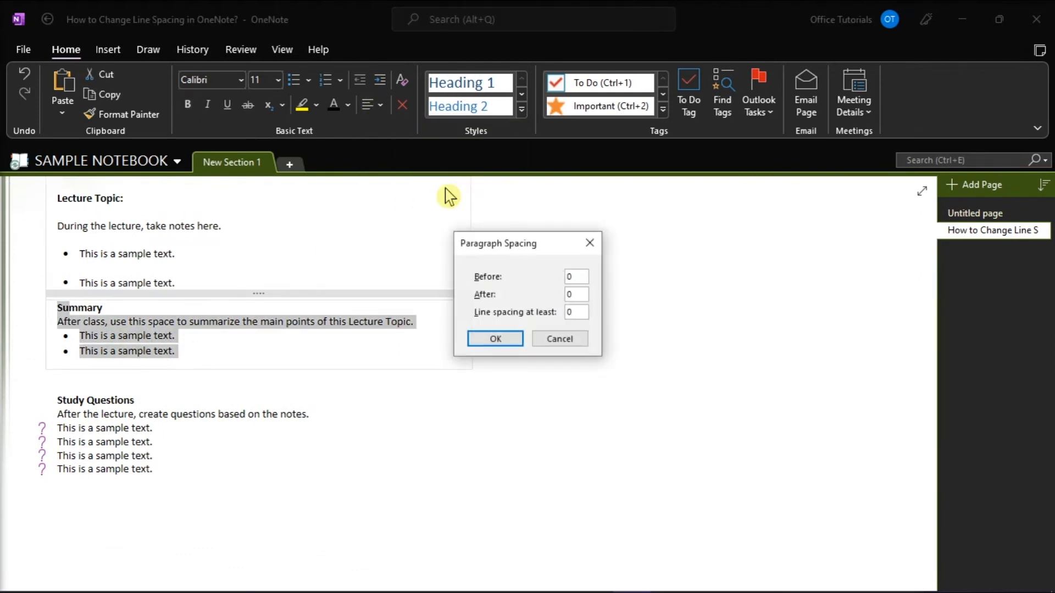
pyautogui.click(494, 338)
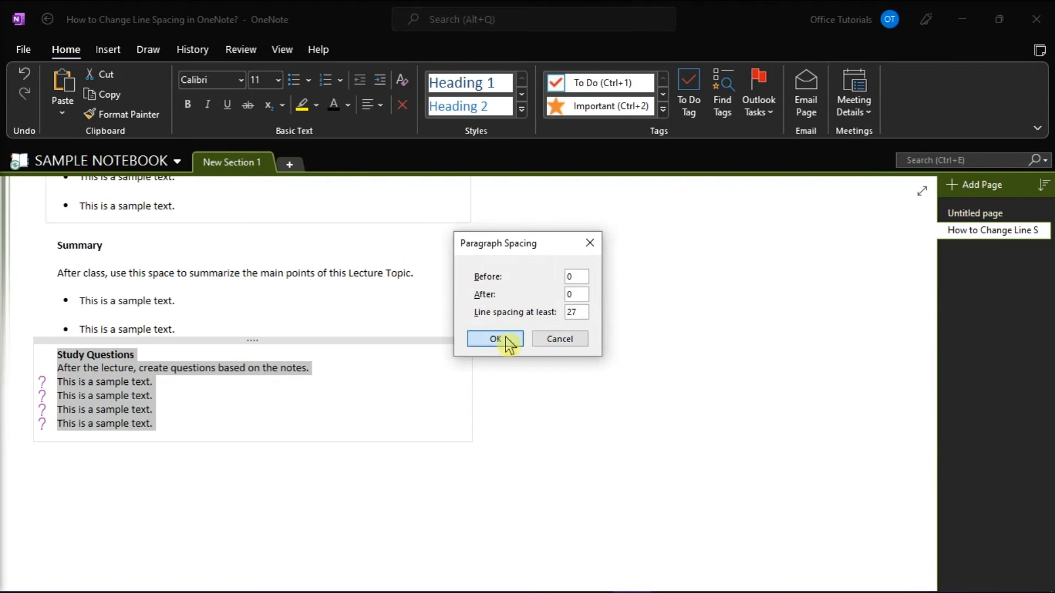
# - Confirm the 27-point minimum spacing for Study Questions and deselect to review all three sections
pyautogui.click(494, 338)
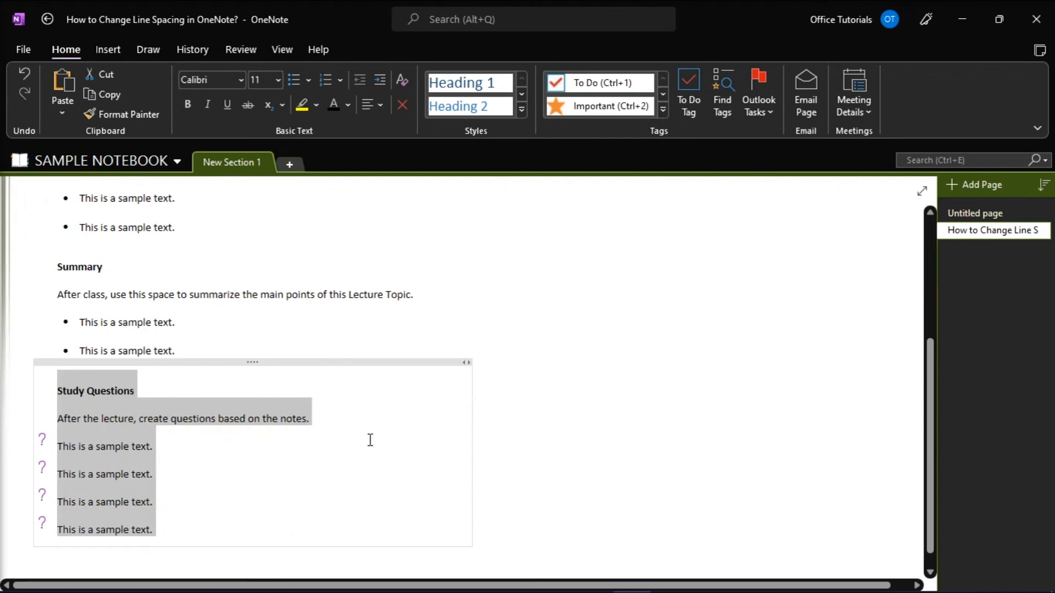
pyautogui.moveTo(1004, 334)
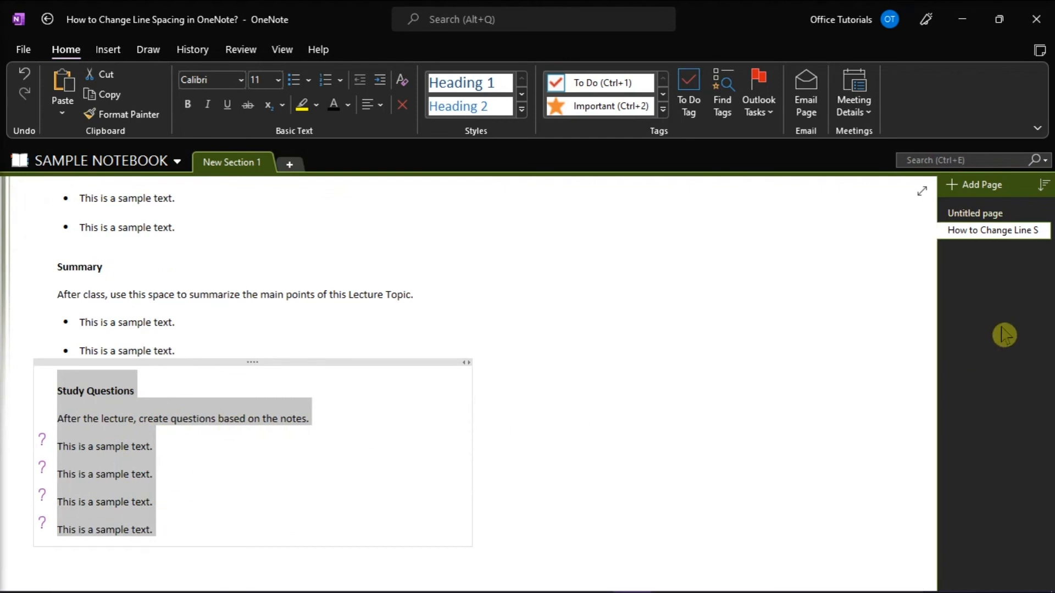
pyautogui.click(780, 387)
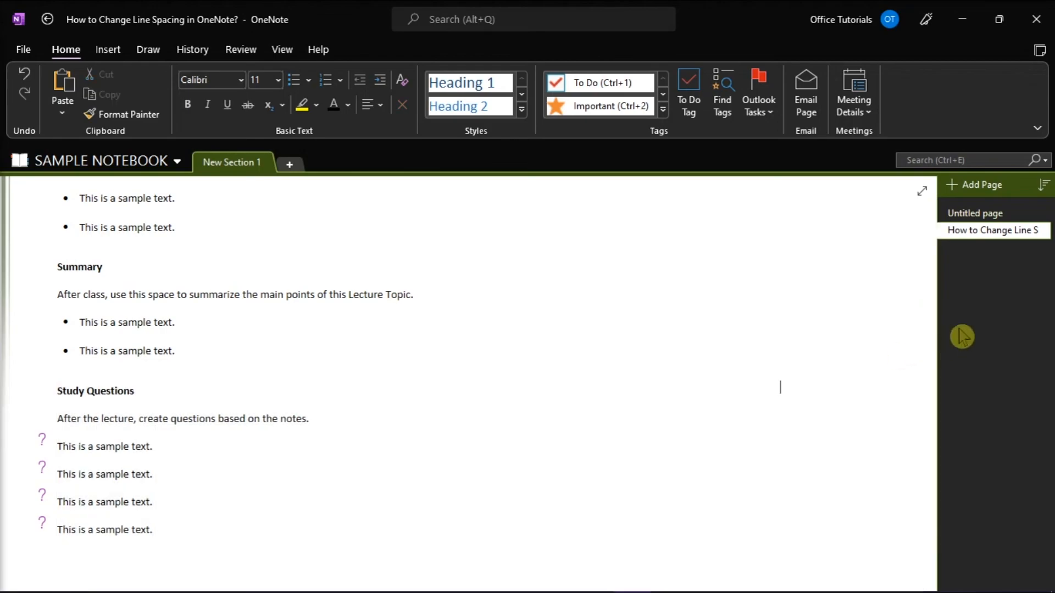